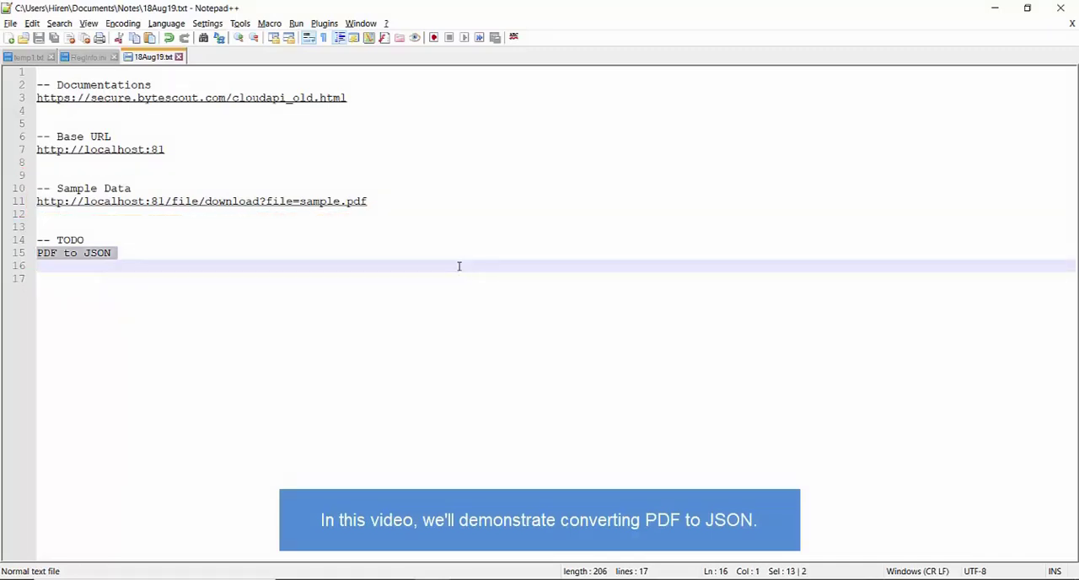
Switch from the Notepad++ notes to the ByteScout API docs in Chrome.
key(alt+tab)
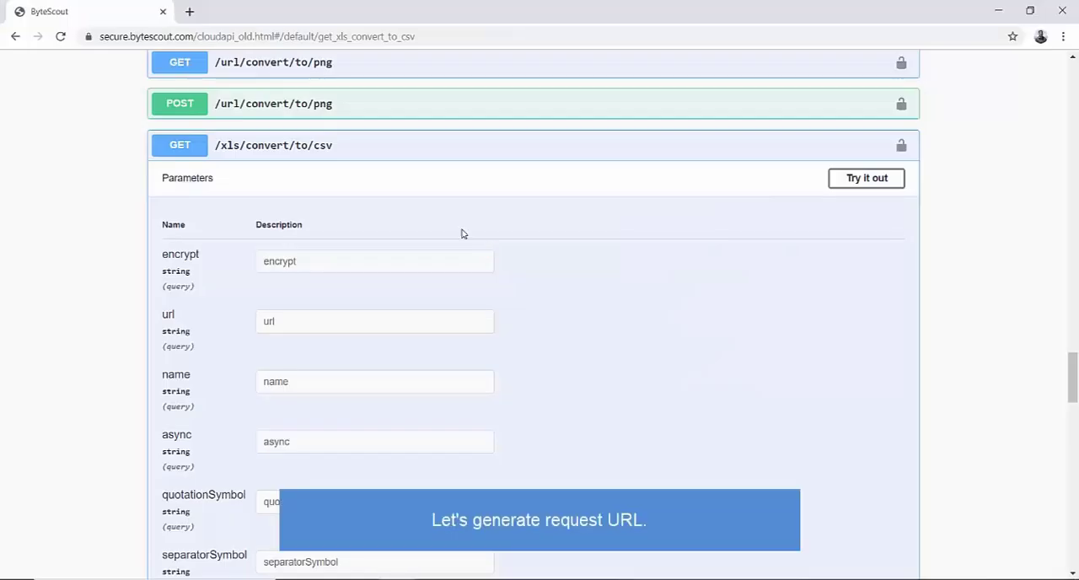
Review the GET /pdf/convert/to/json endpoint and its url parameter, then move on for the sample file.
scroll(down, 3)
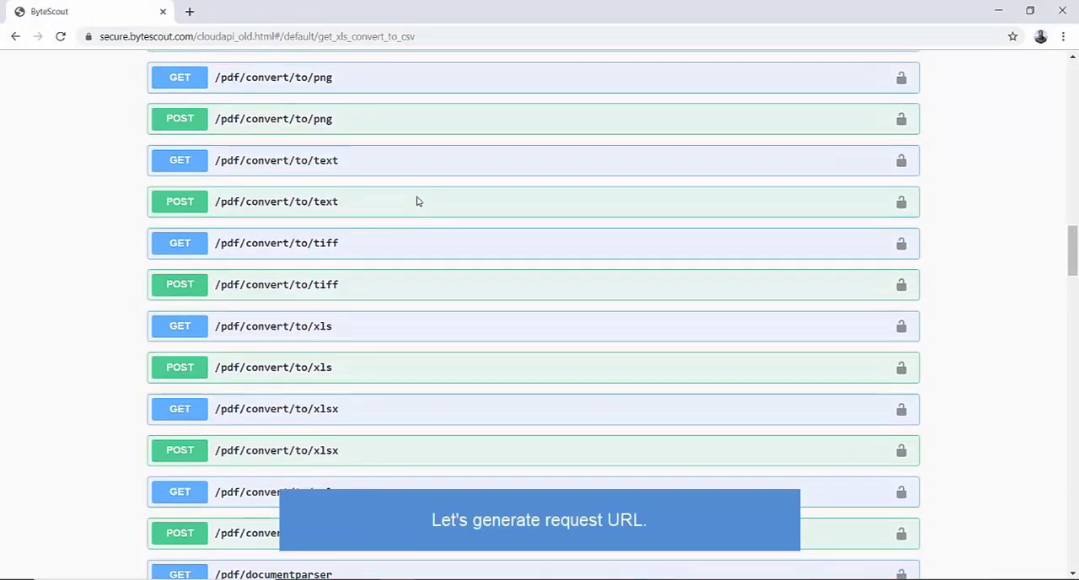
mouse_move(403, 172)
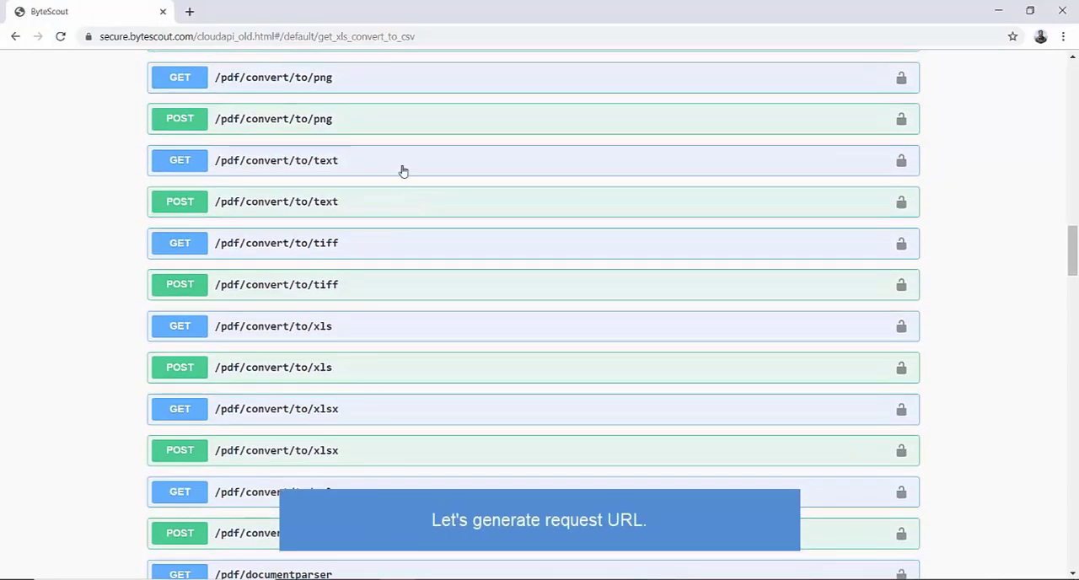
scroll(up, 3)
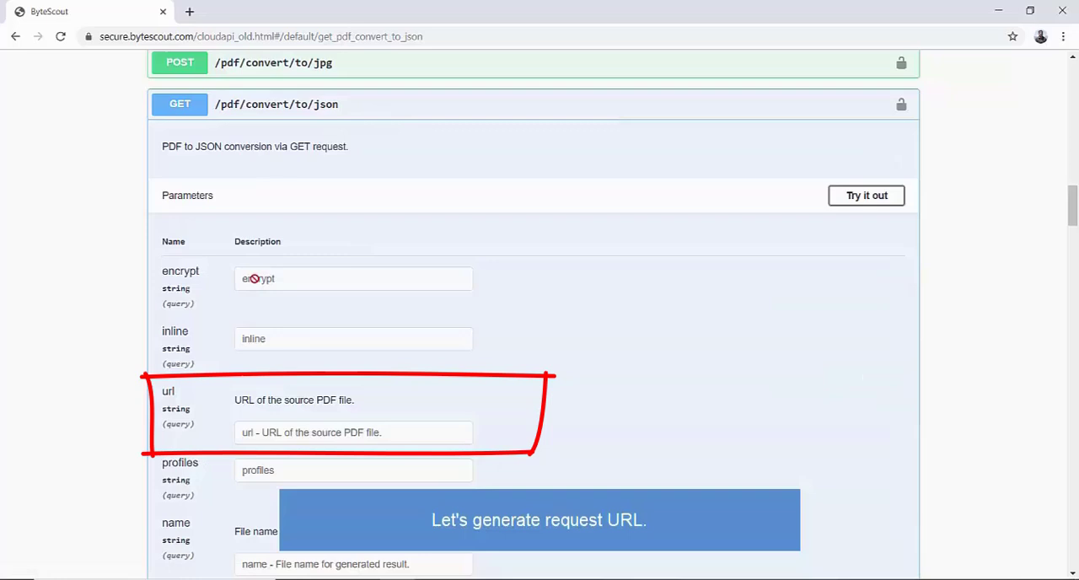
scroll(down, 3)
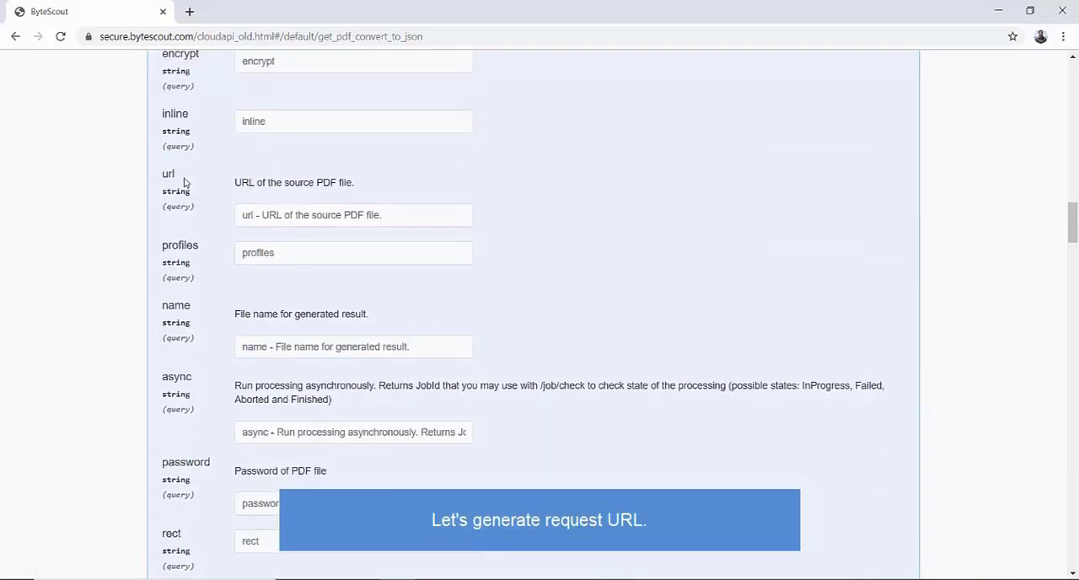
key(alt+tab)
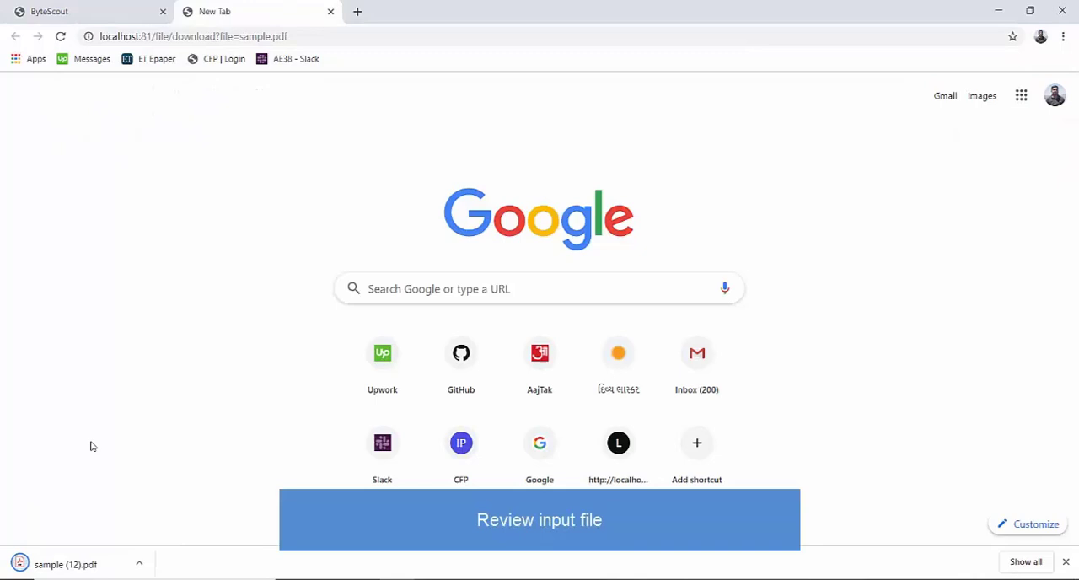
View the downloaded sample.pdf with its Products, Units and Price table, then close it.
click(66, 564)
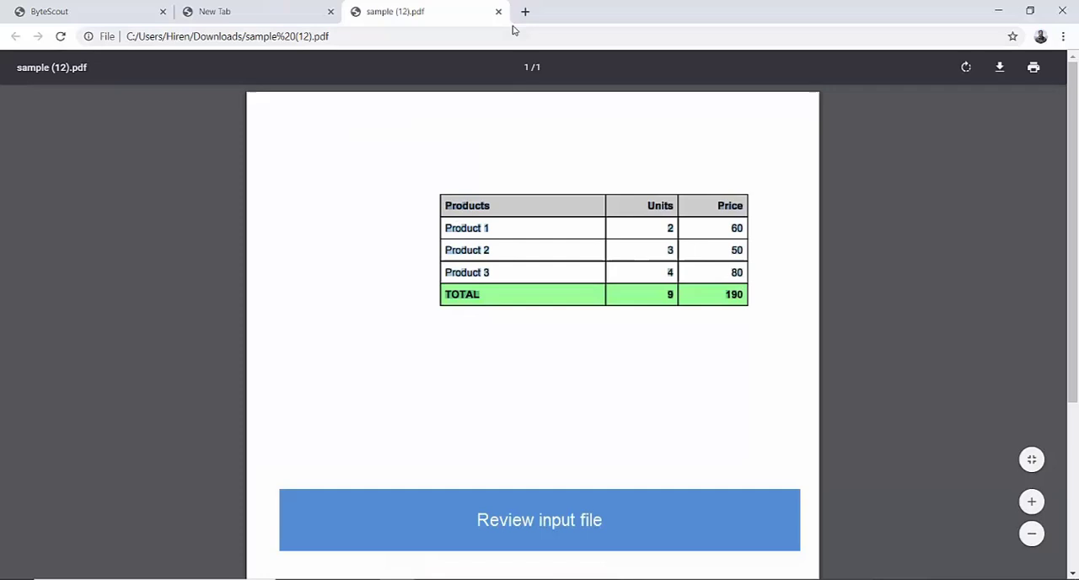
click(497, 10)
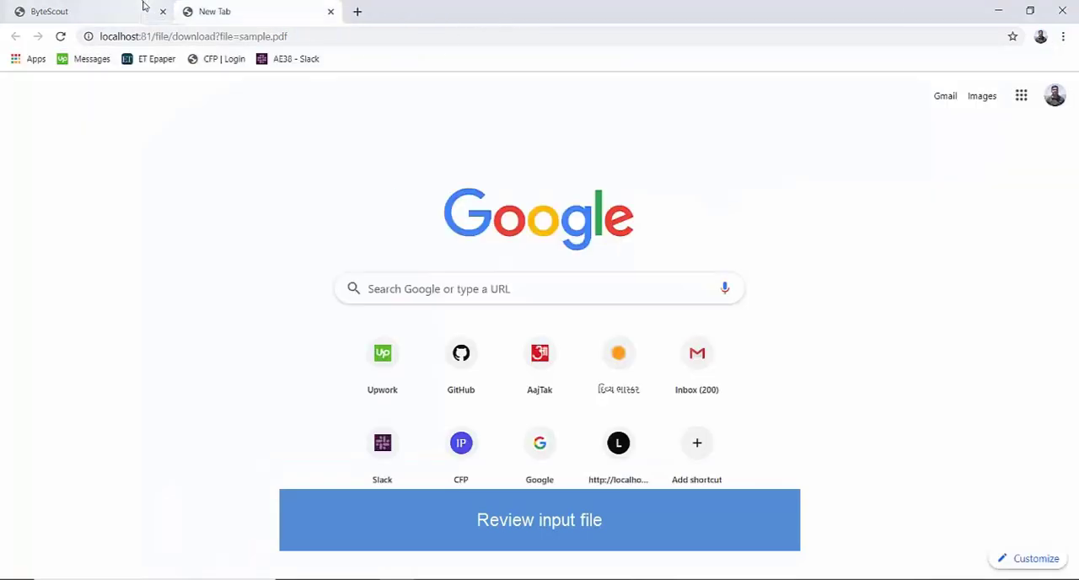
Request localhost:81/pdf/convert/to/json?url=<sample PDF URL> and get a status 200 JSON response.
click(194, 37)
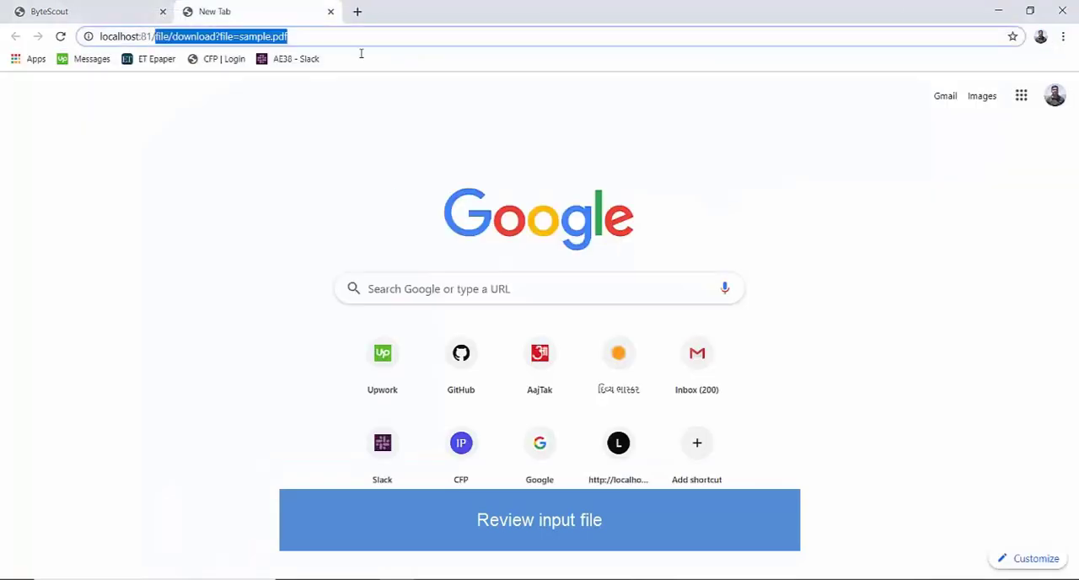
text(localhost:81/pdf/)
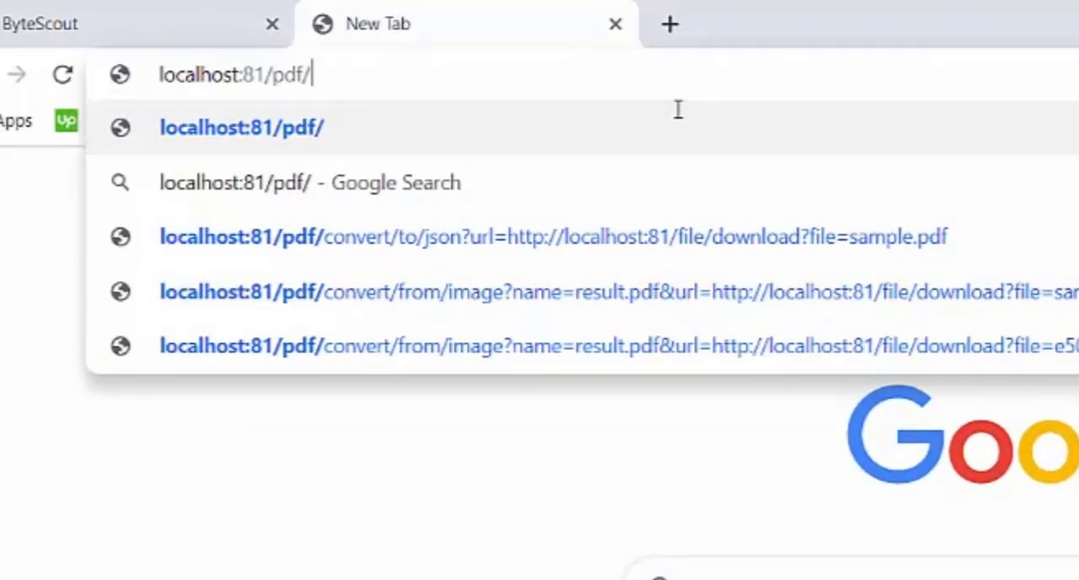
text(convert/to/)
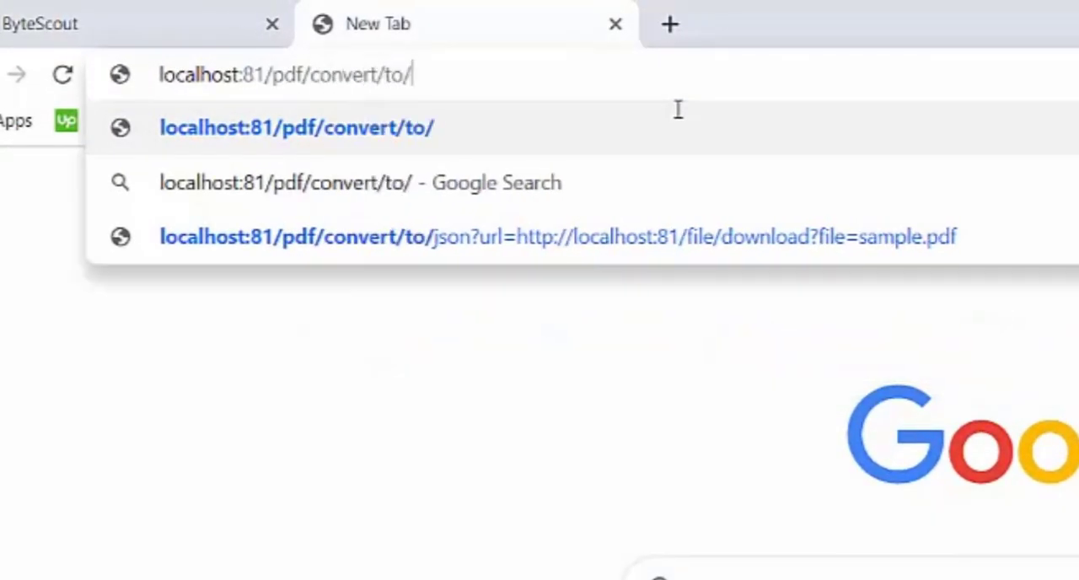
text(json?file)
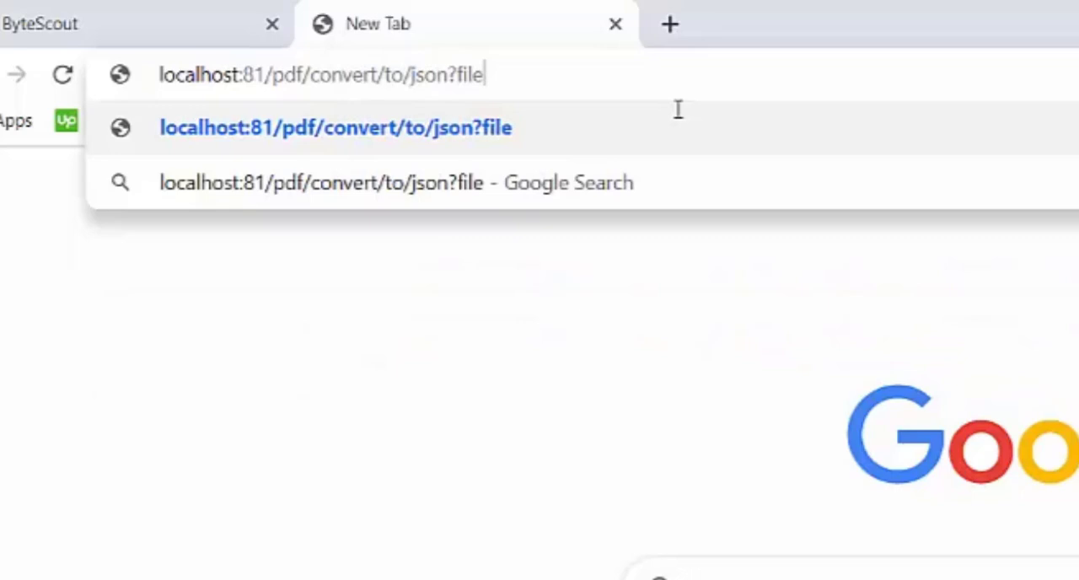
key(Backspace)
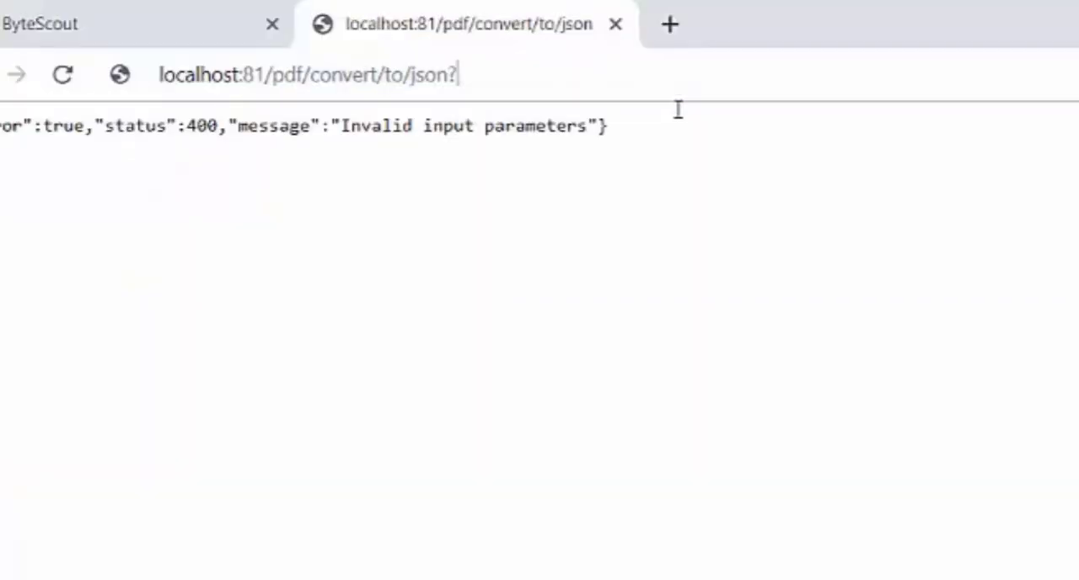
text(url)
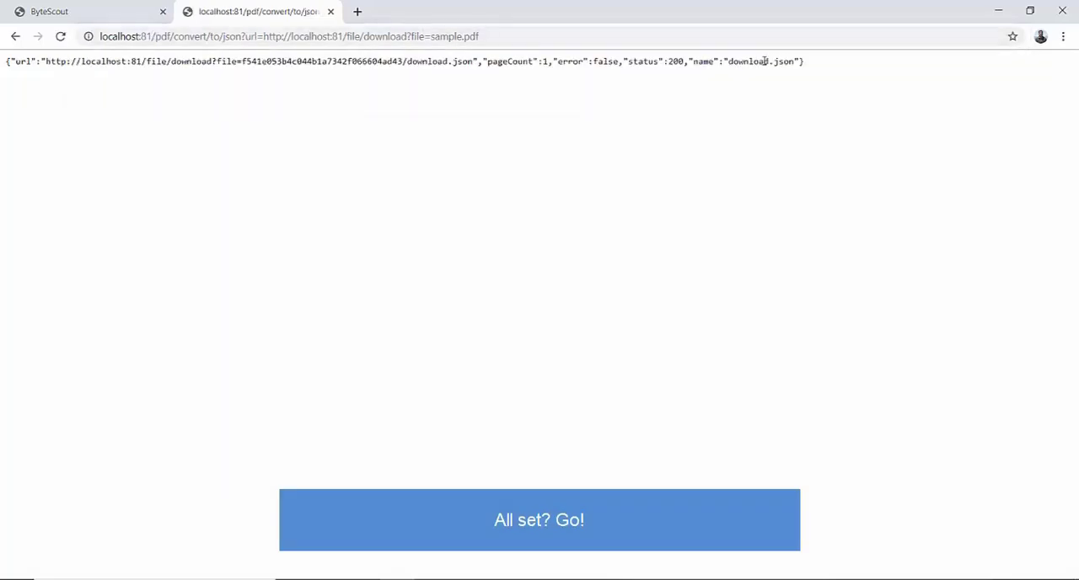
Select the returned download.json result URL from the API response.
double_click(759, 61)
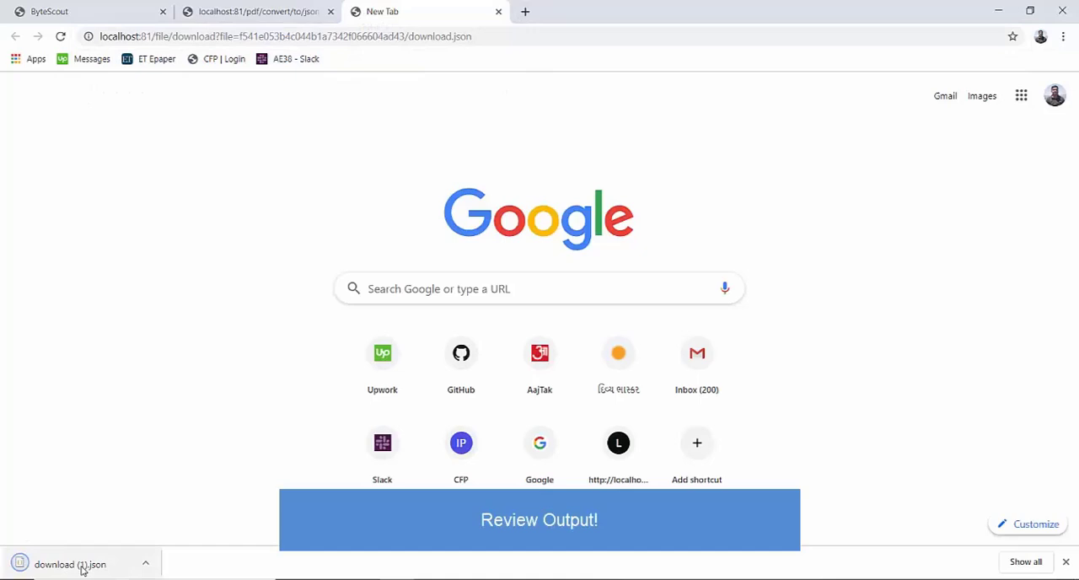
Review the downloaded JSON in VS Code, marking the extracted Price header among Products and Units values.
click(71, 564)
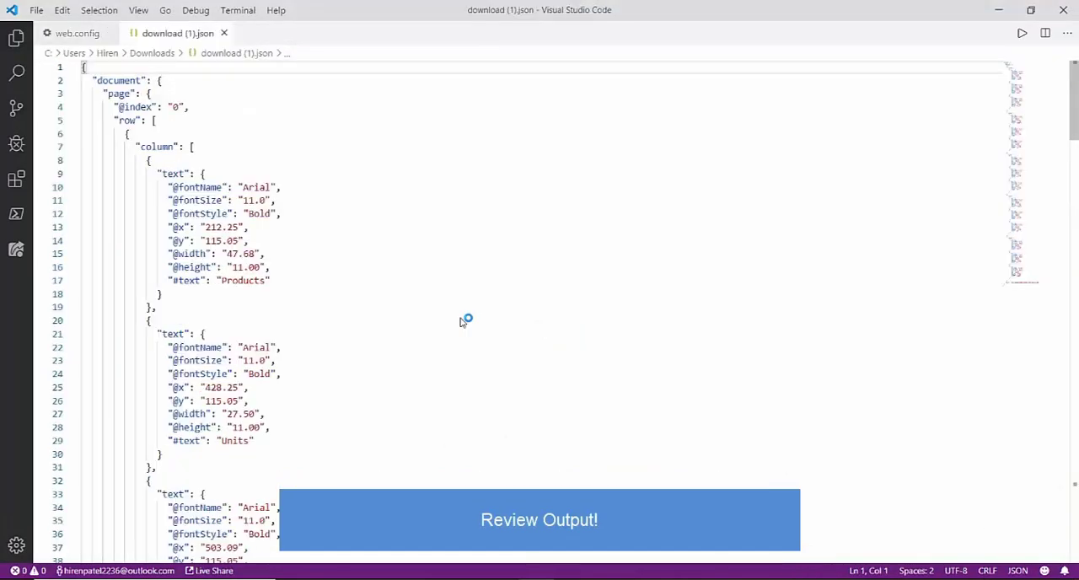
scroll(down, 3)
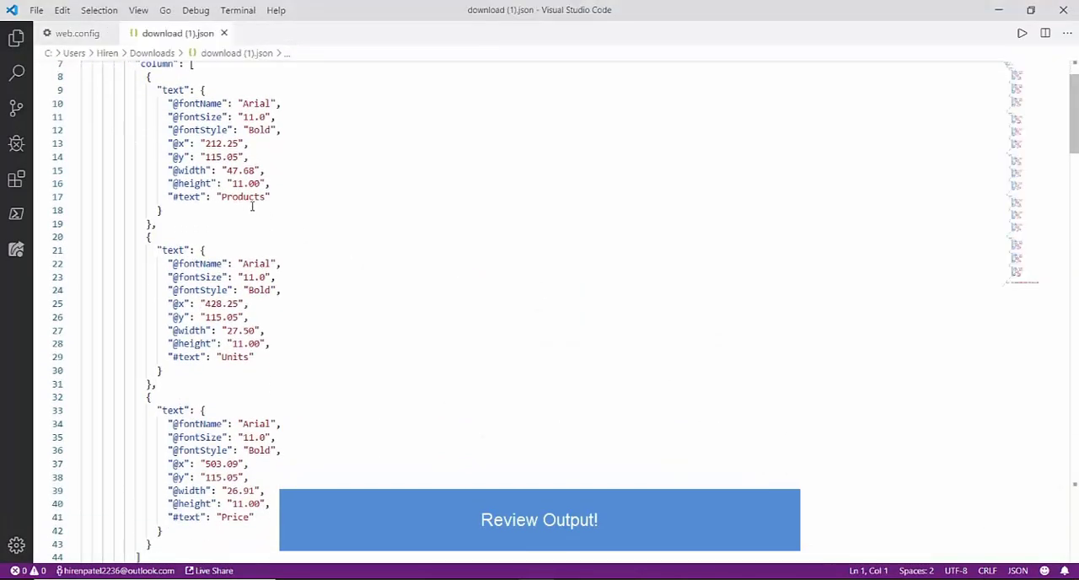
click(233, 356)
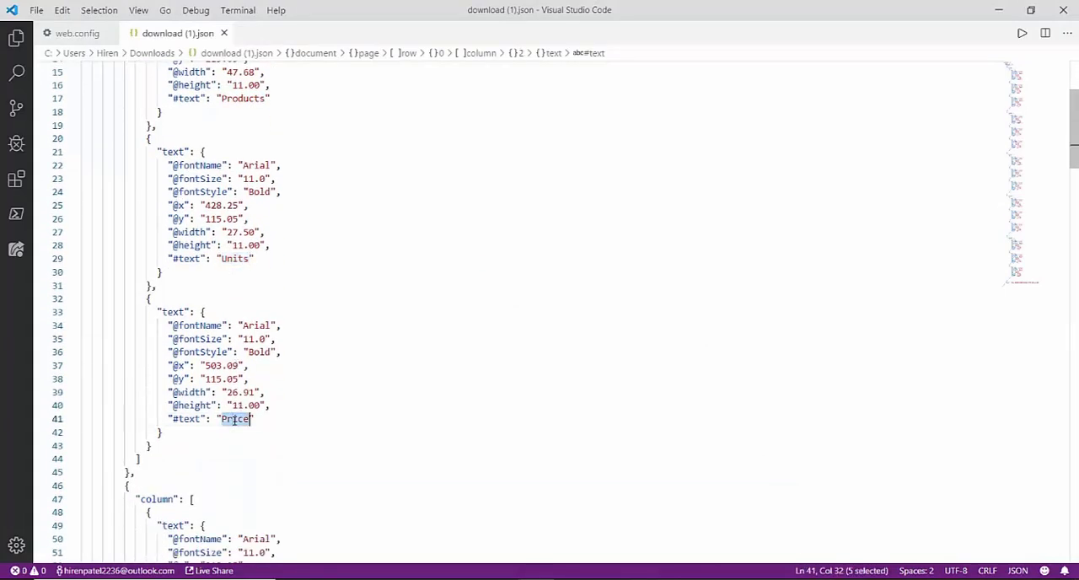
scroll(down, 3)
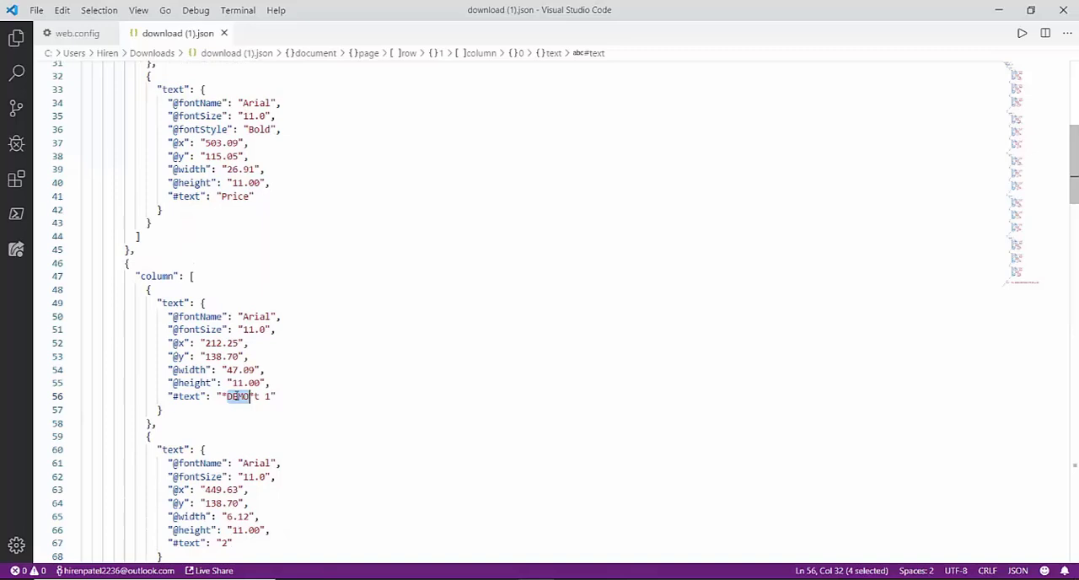